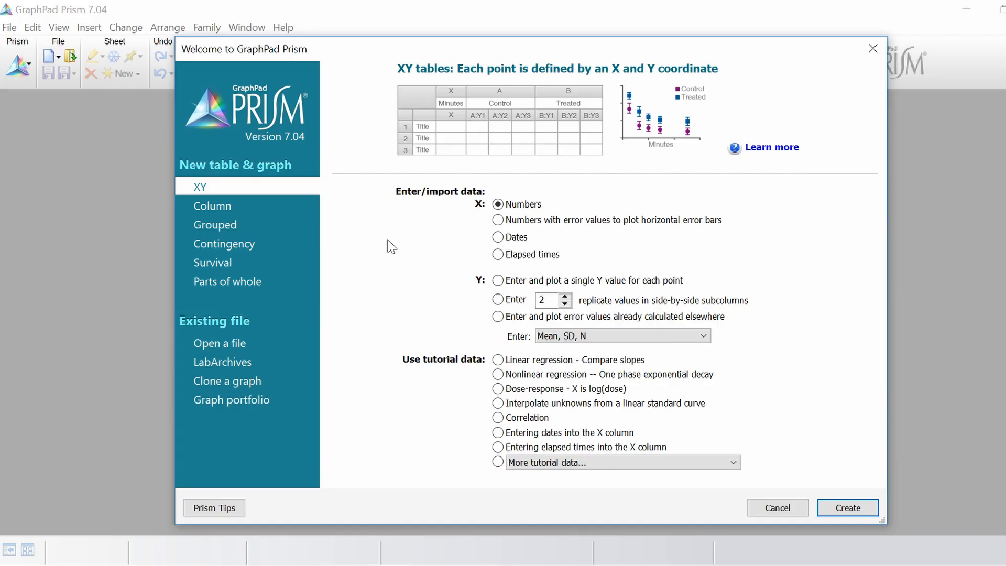
{"action": "mouse_move", "coordinate": [268, 196]}
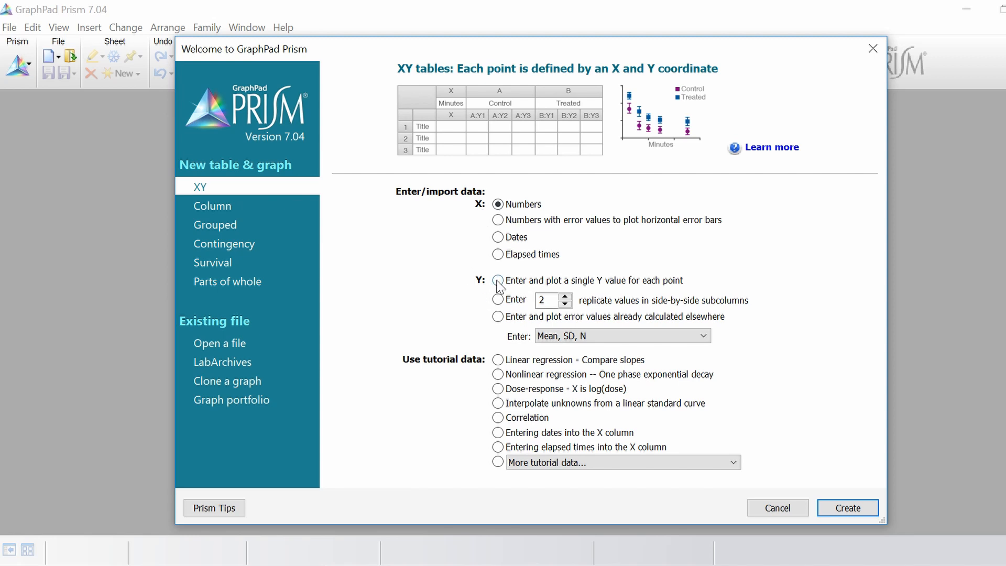
Choose an XY table with numeric X and a single Y value for each point
{"action": "left_click", "coordinate": [498, 281]}
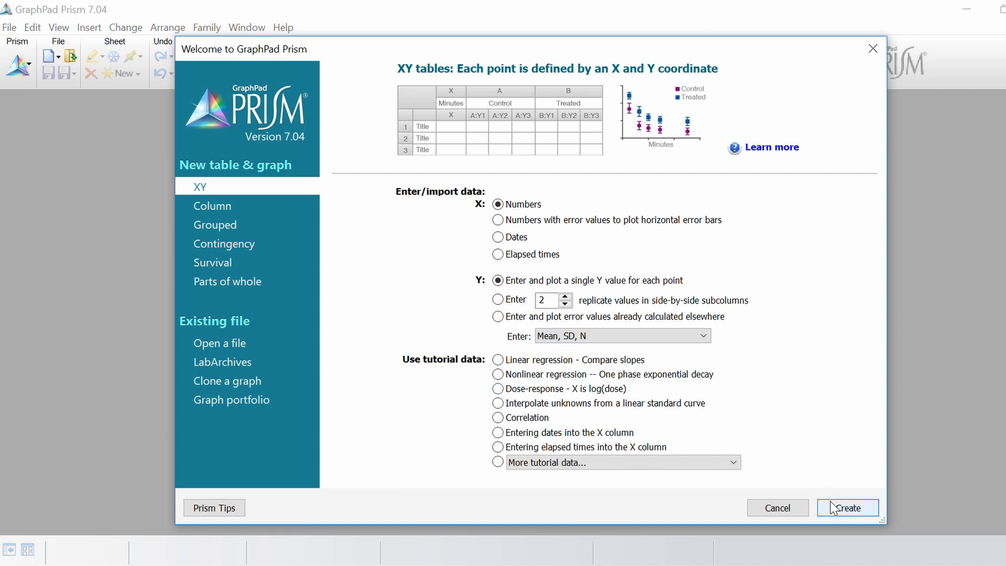
Create the table and title X 'Age (years)' and column A 'Cholesterol (mmol/L)'
{"action": "left_click", "coordinate": [847, 507]}
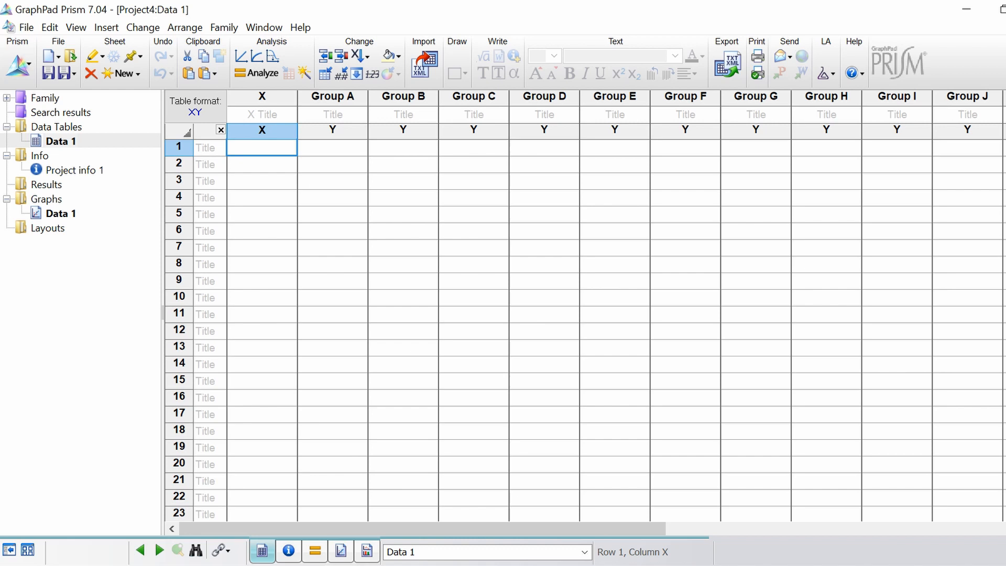
{"action": "mouse_move", "coordinate": [275, 121]}
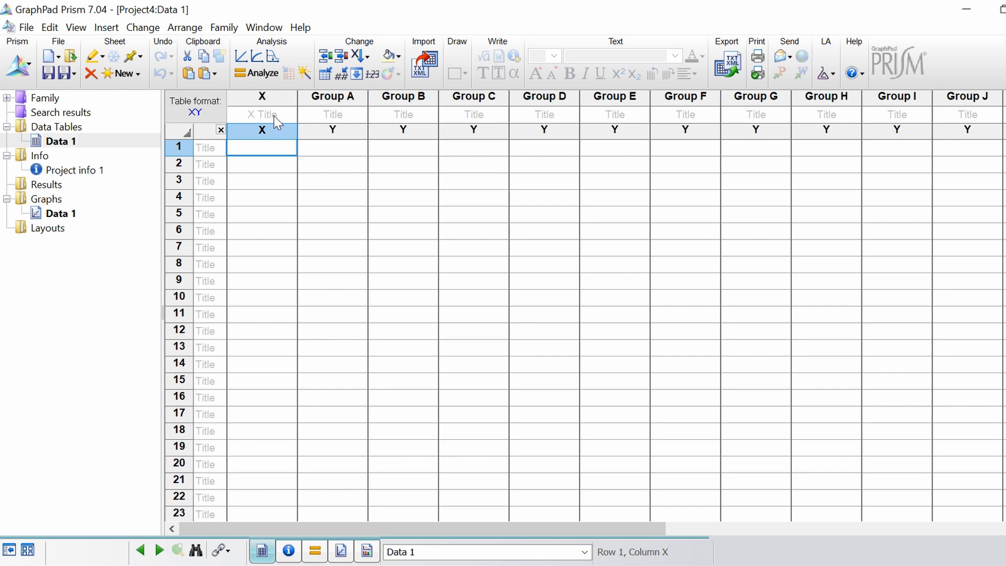
{"action": "type", "text": "Age (years"}
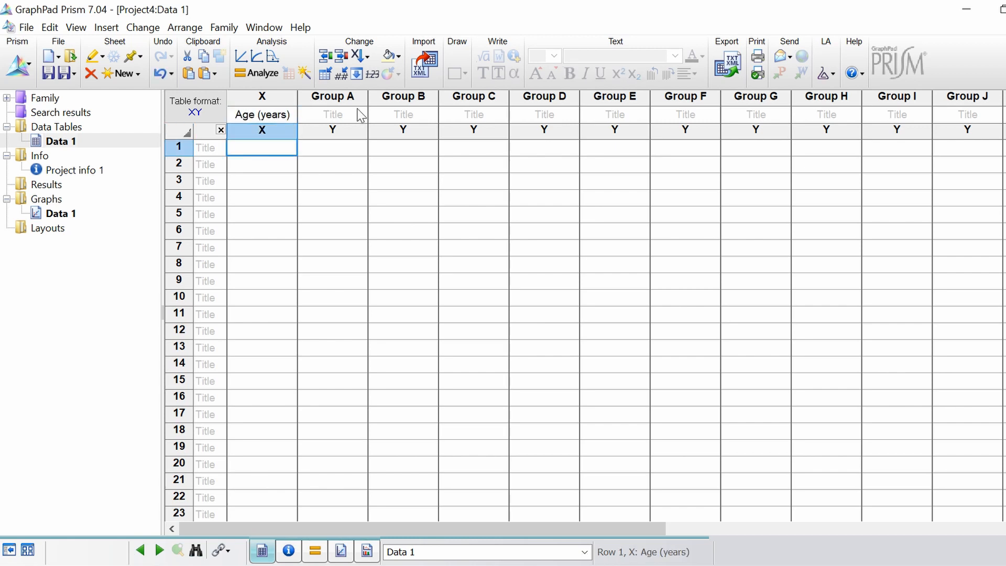
{"action": "left_click", "coordinate": [332, 114]}
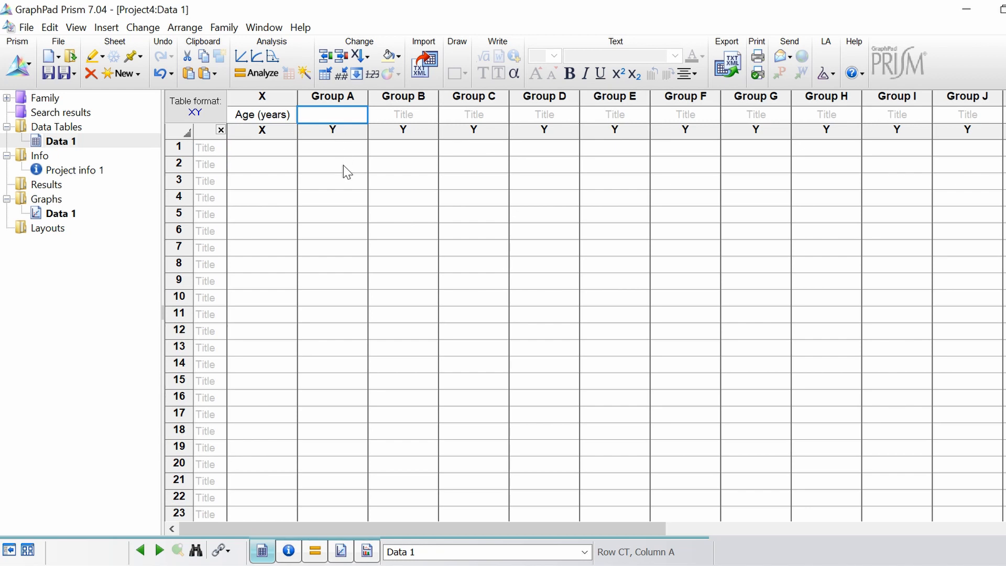
{"action": "type", "text": "Cholesterol (mmol/L"}
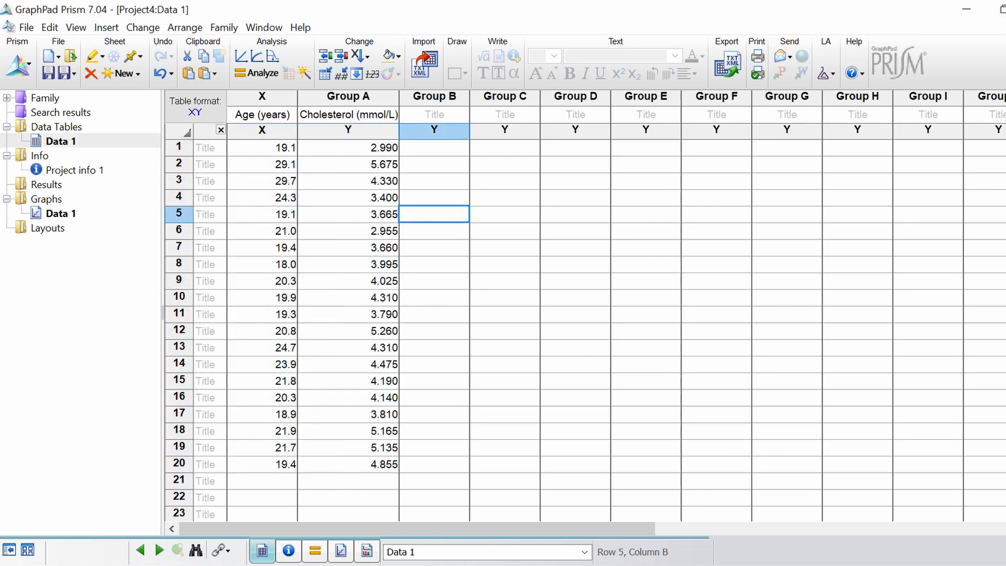
Start a new analysis on the cholesterol table, choosing Correlation under XY analyses
{"action": "left_click", "coordinate": [434, 180]}
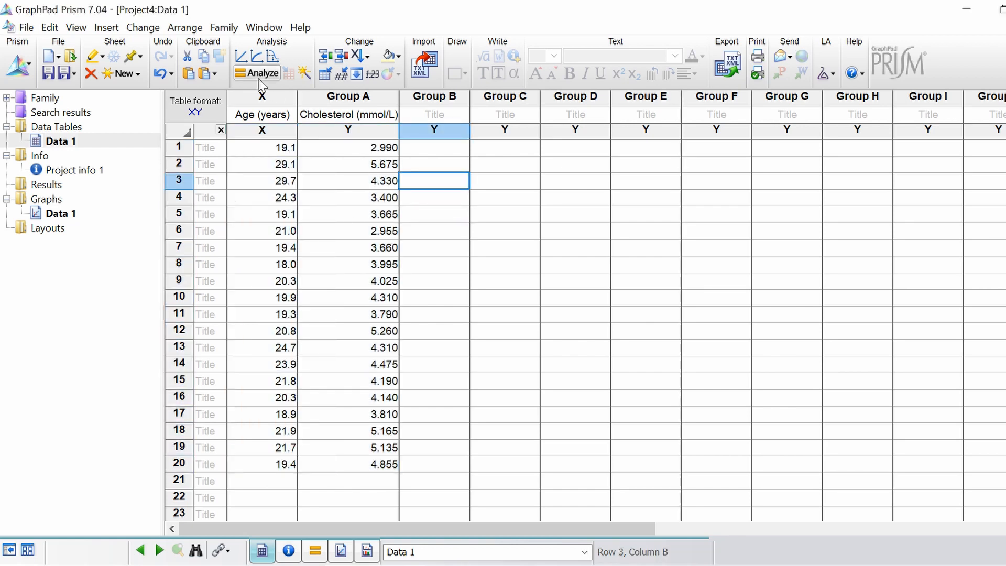
{"action": "left_click", "coordinate": [262, 72]}
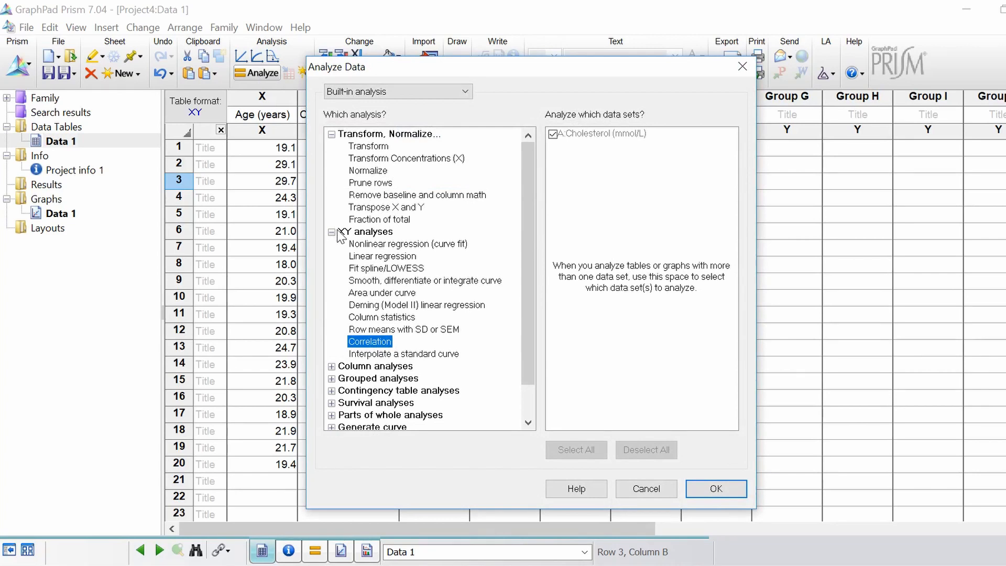
{"action": "mouse_move", "coordinate": [368, 241]}
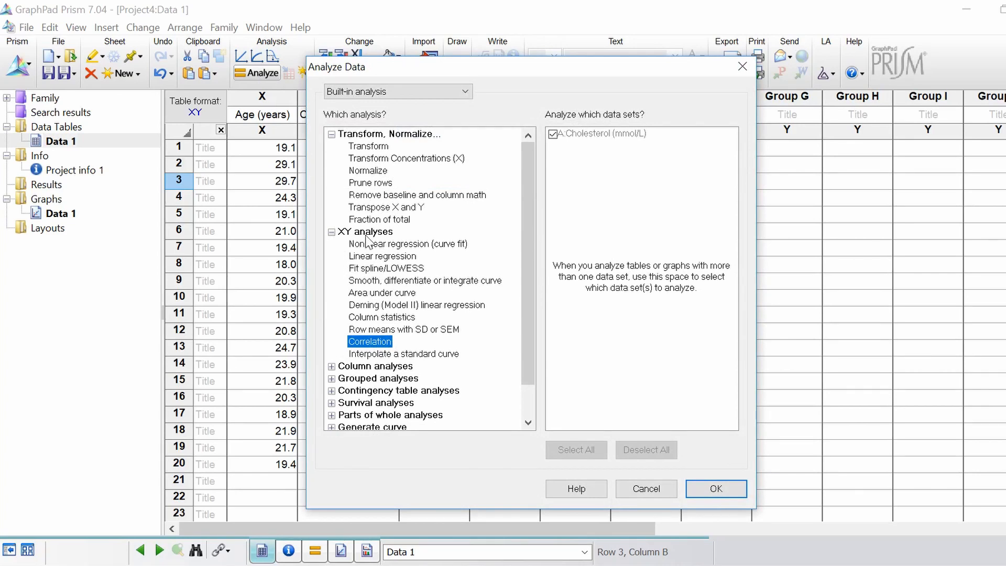
{"action": "mouse_move", "coordinate": [472, 347]}
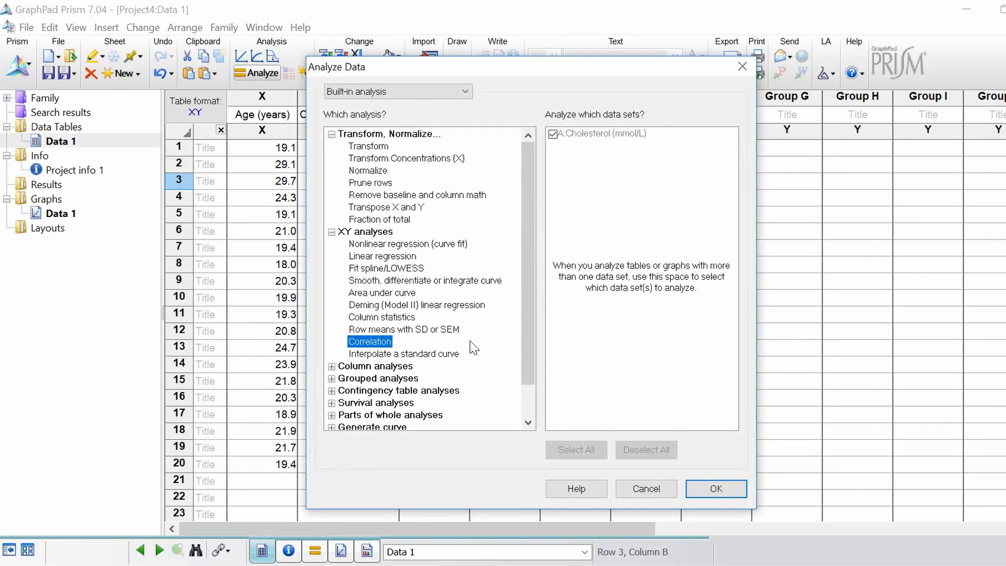
{"action": "mouse_move", "coordinate": [616, 179]}
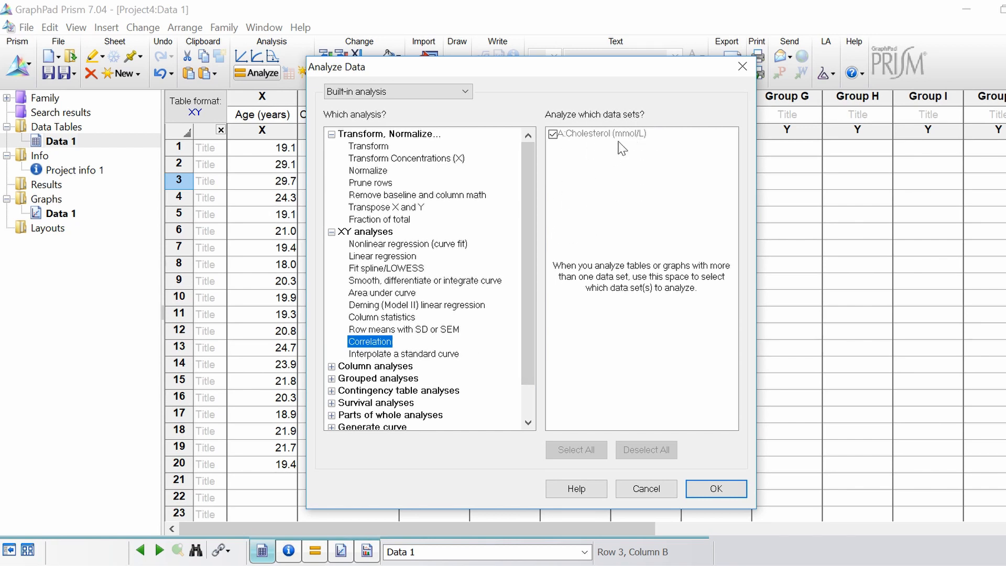
{"action": "mouse_move", "coordinate": [681, 456]}
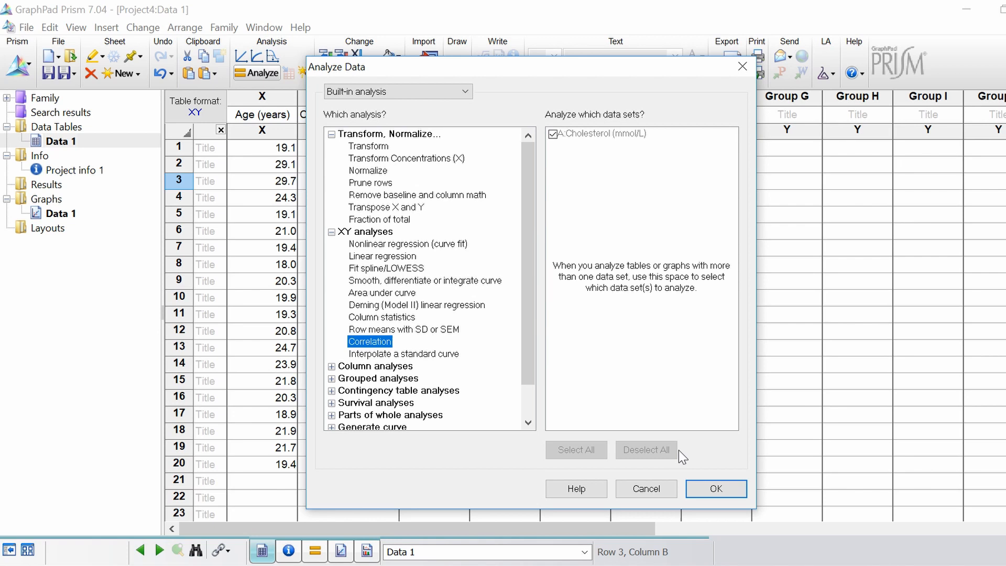
Confirm Correlation and settle on computing r for X against every Y data set
{"action": "left_click", "coordinate": [715, 488]}
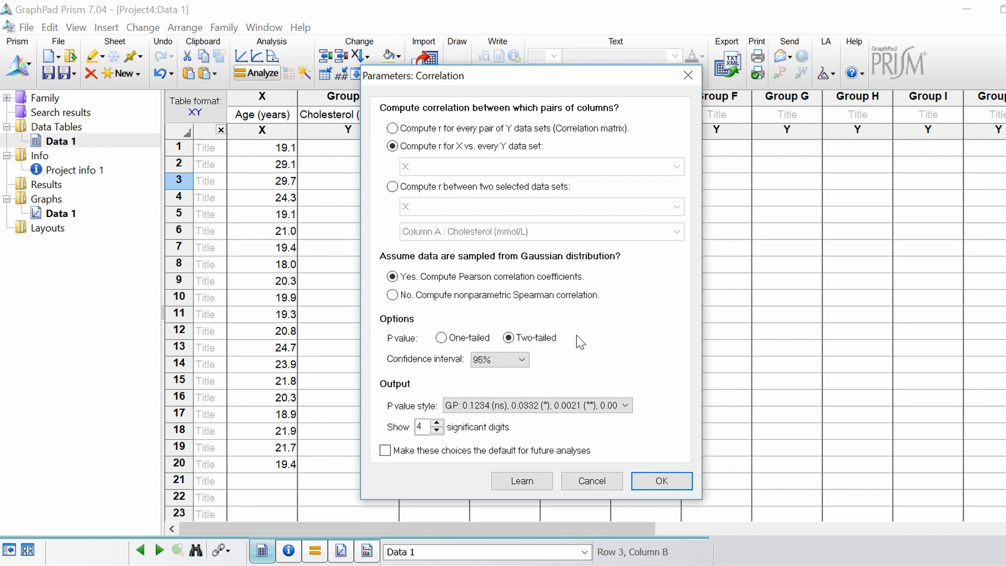
{"action": "mouse_move", "coordinate": [544, 281]}
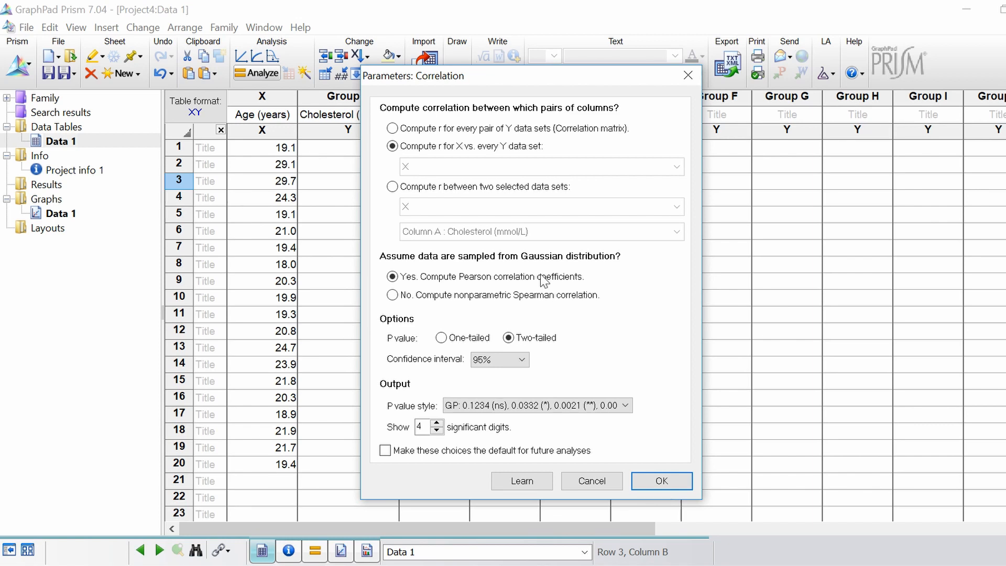
{"action": "left_click", "coordinate": [392, 128]}
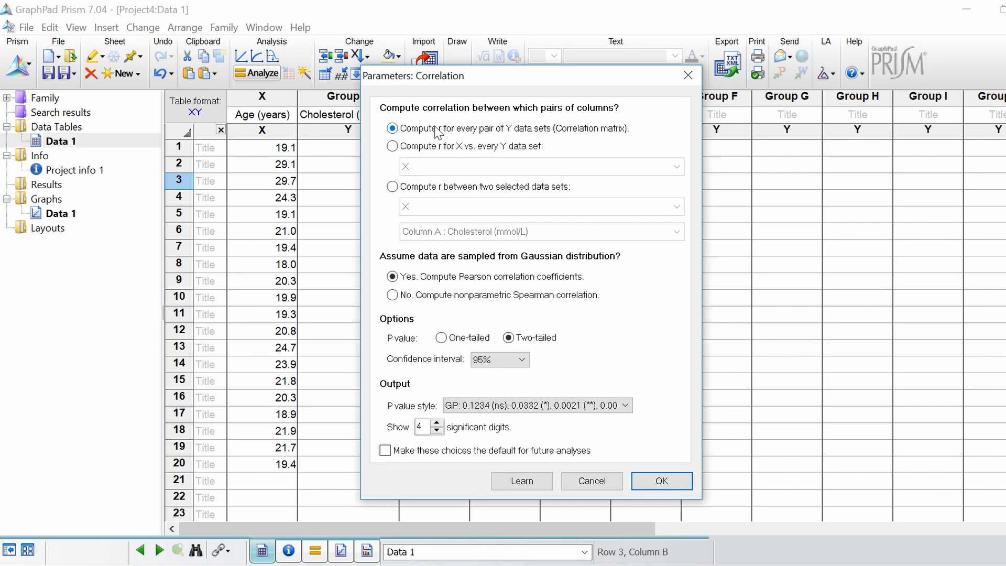
{"action": "mouse_move", "coordinate": [577, 142]}
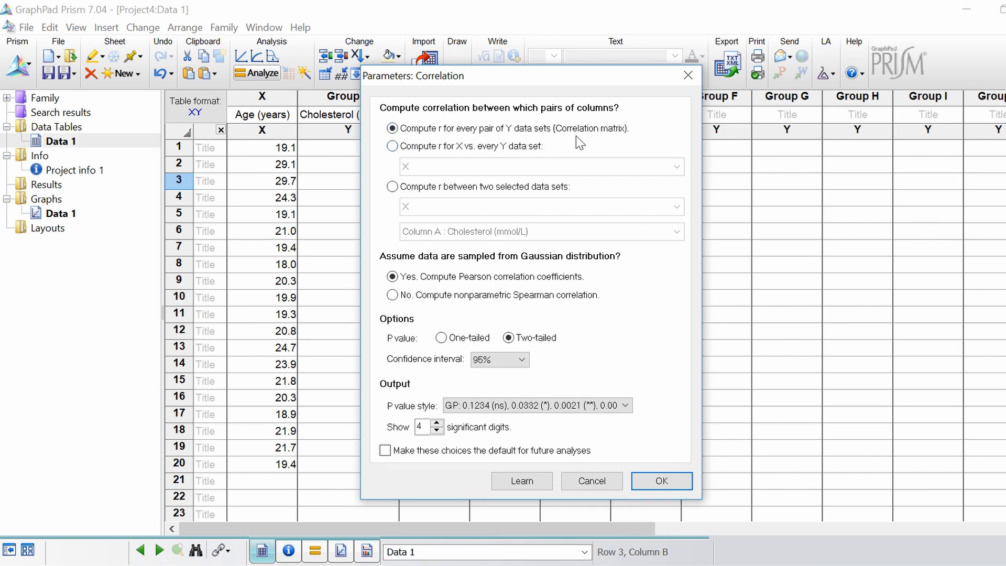
{"action": "mouse_move", "coordinate": [497, 144]}
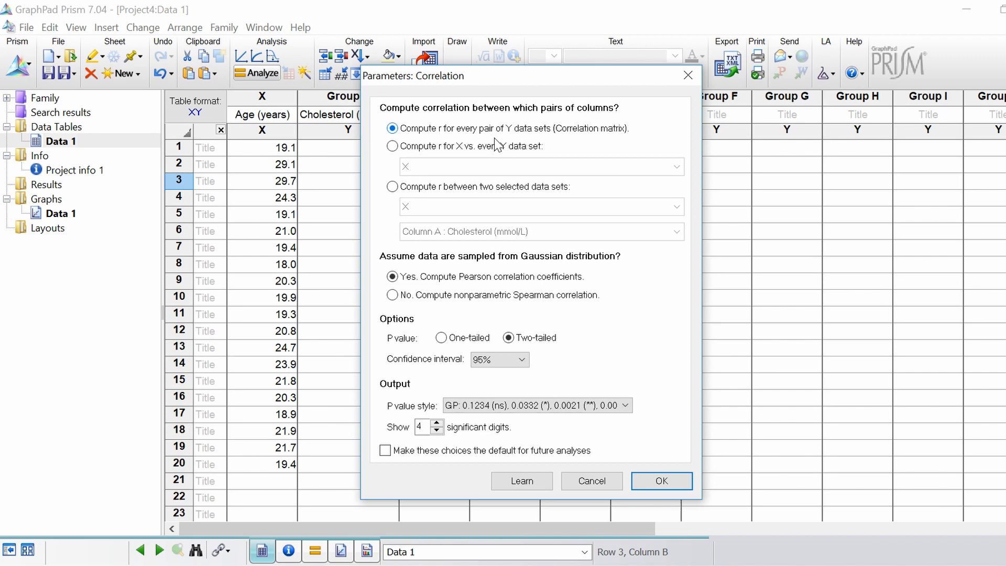
{"action": "mouse_move", "coordinate": [413, 152]}
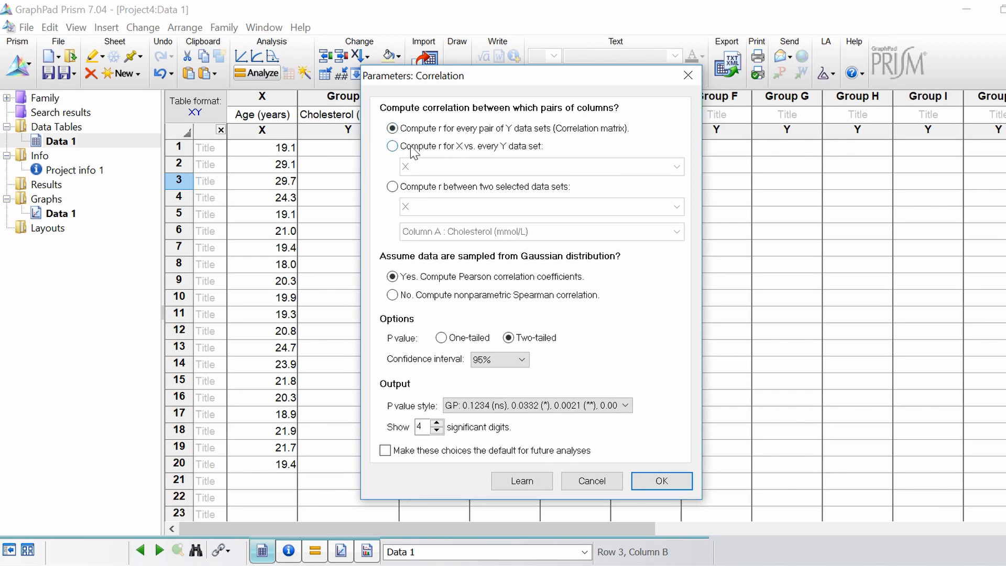
{"action": "left_click", "coordinate": [392, 146]}
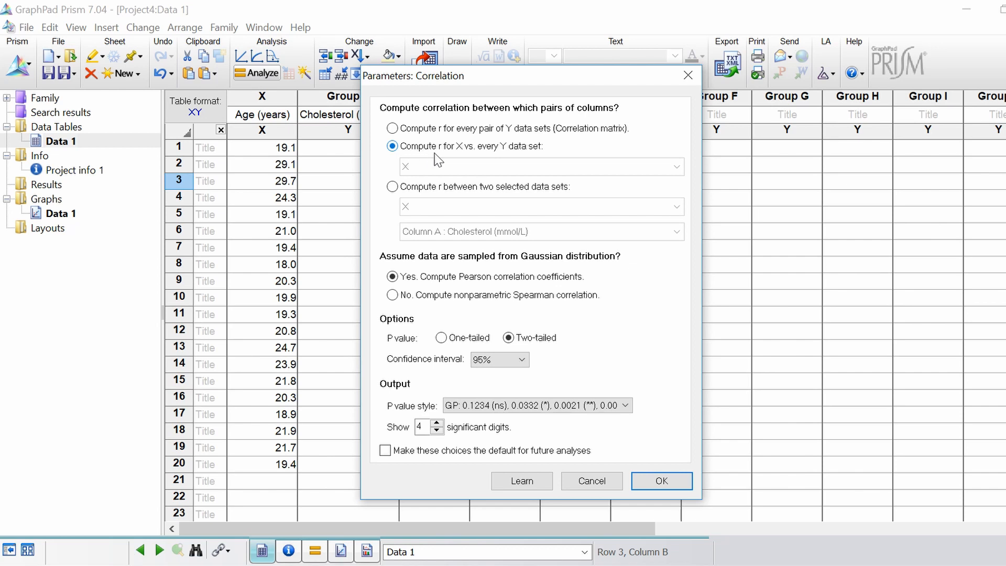
{"action": "mouse_move", "coordinate": [501, 162]}
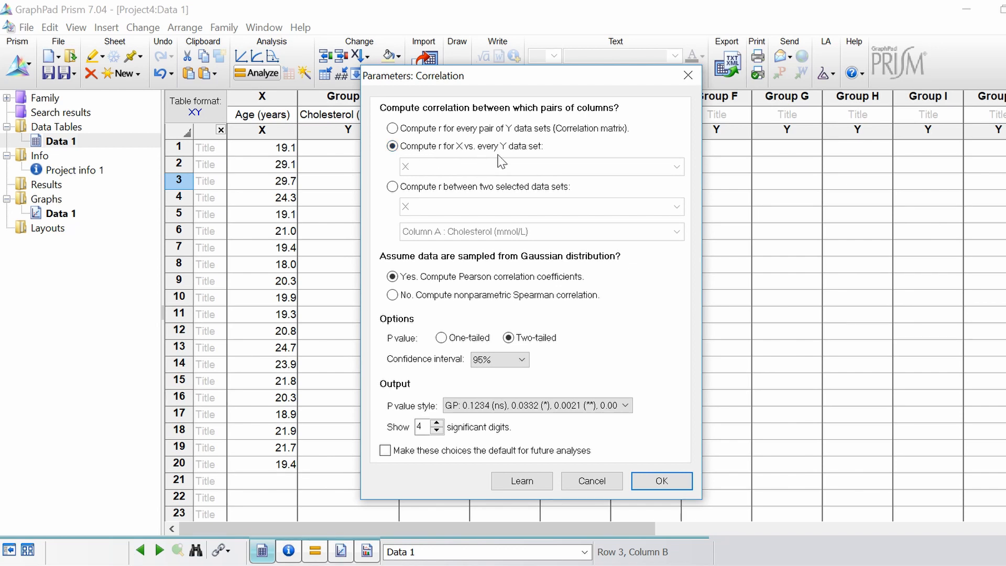
{"action": "mouse_move", "coordinate": [461, 185]}
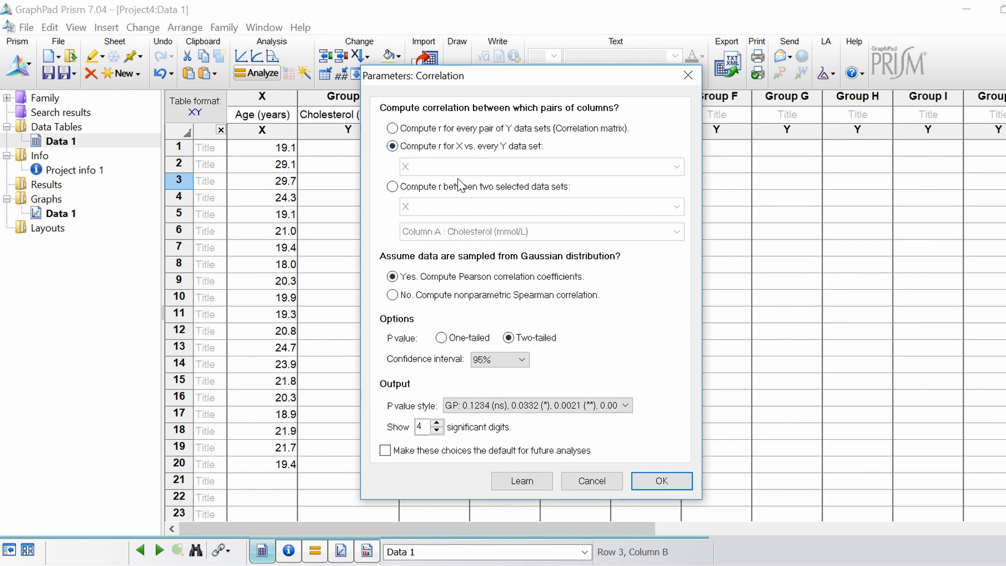
{"action": "left_click", "coordinate": [392, 187]}
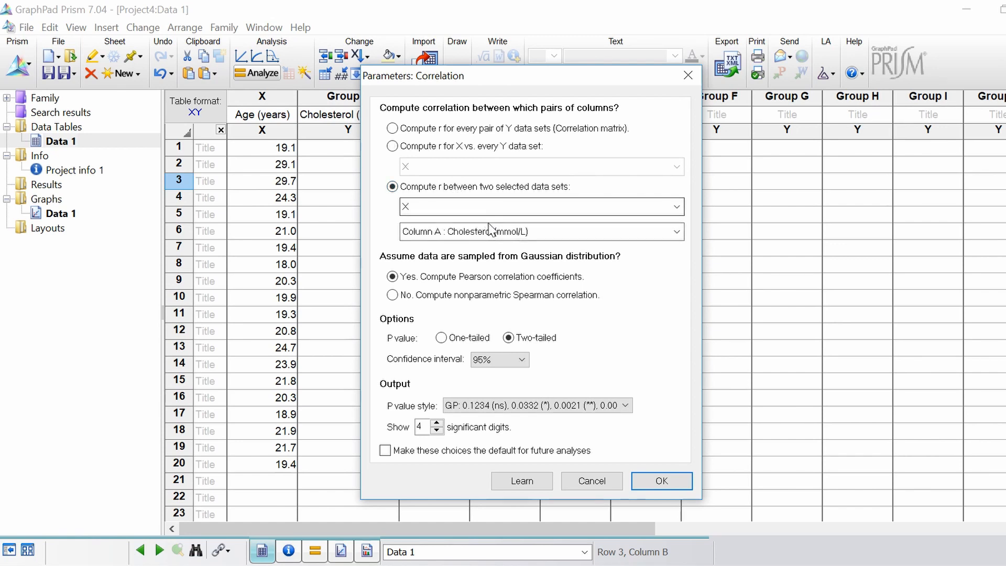
{"action": "left_click", "coordinate": [391, 145]}
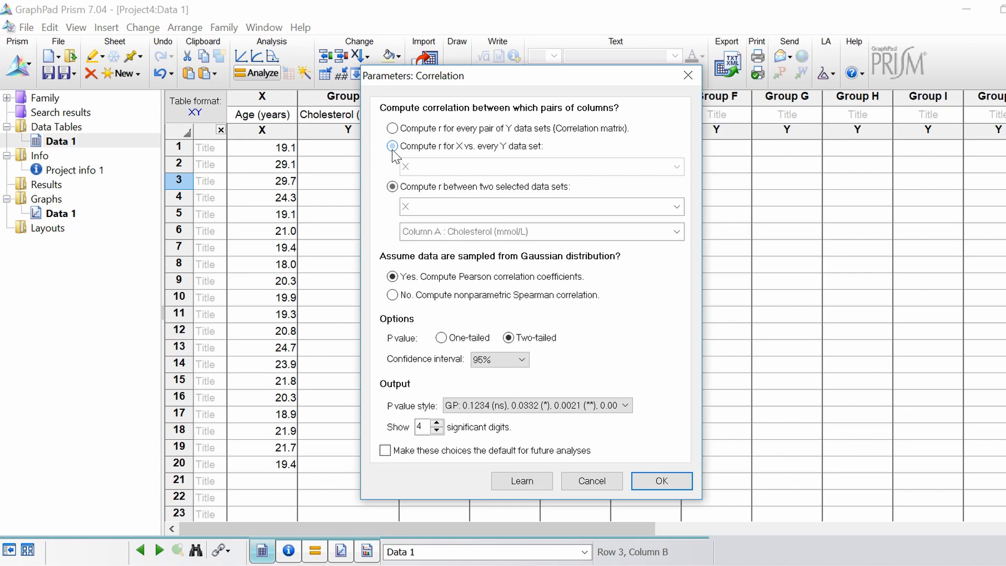
{"action": "left_click", "coordinate": [392, 147]}
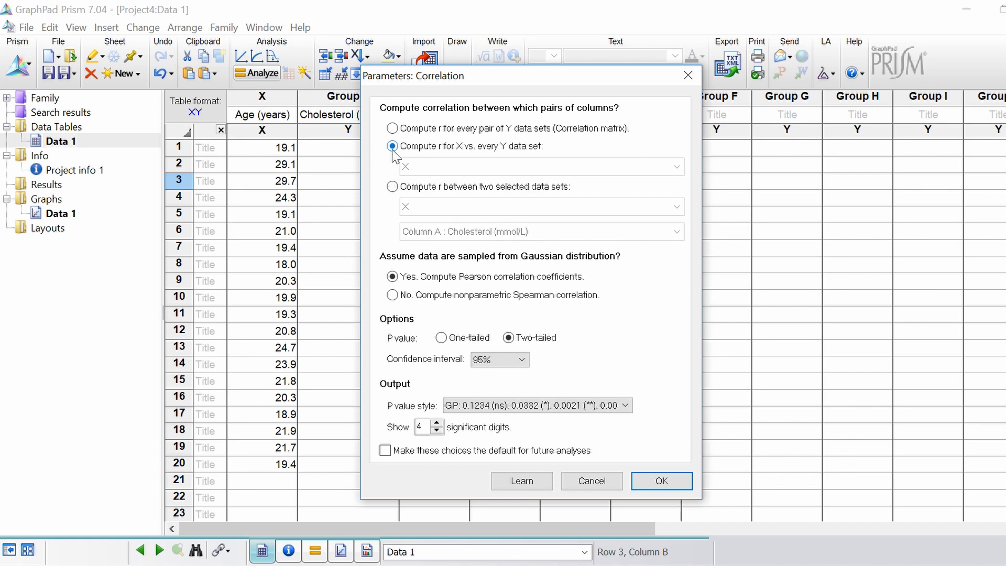
{"action": "mouse_move", "coordinate": [391, 227]}
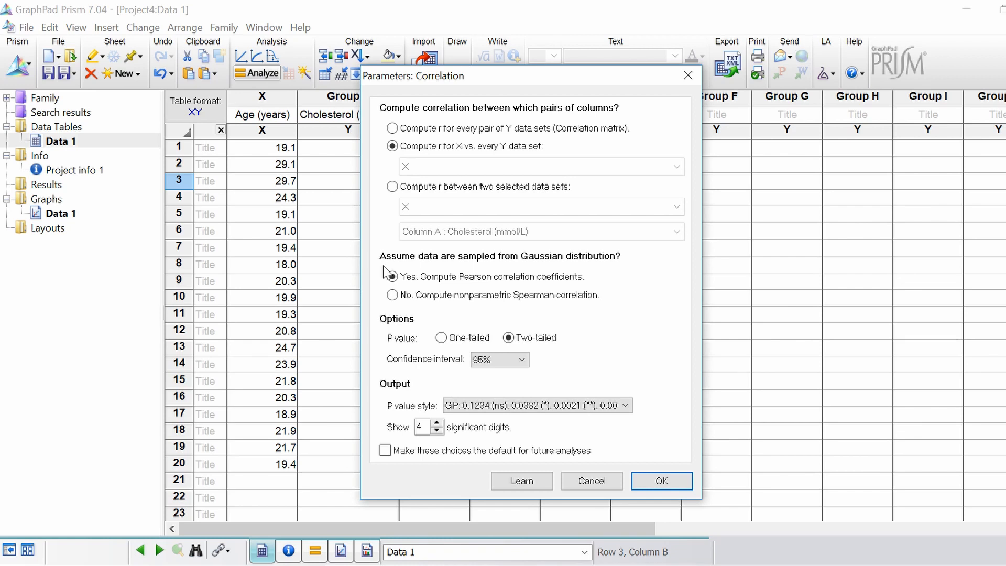
Keep Pearson coefficients (after trying Spearman) and set P values to APA style
{"action": "left_click", "coordinate": [391, 277]}
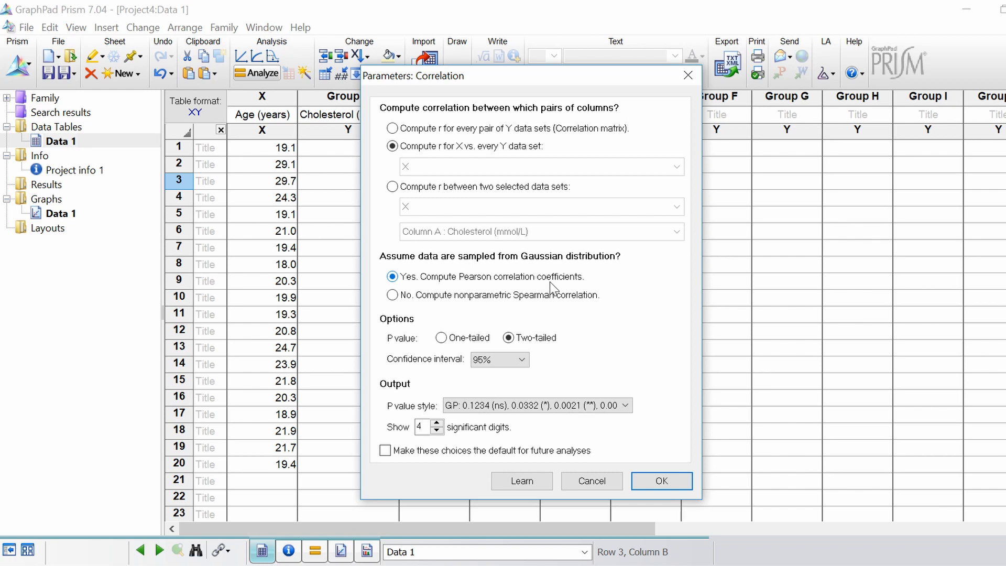
{"action": "mouse_move", "coordinate": [427, 309]}
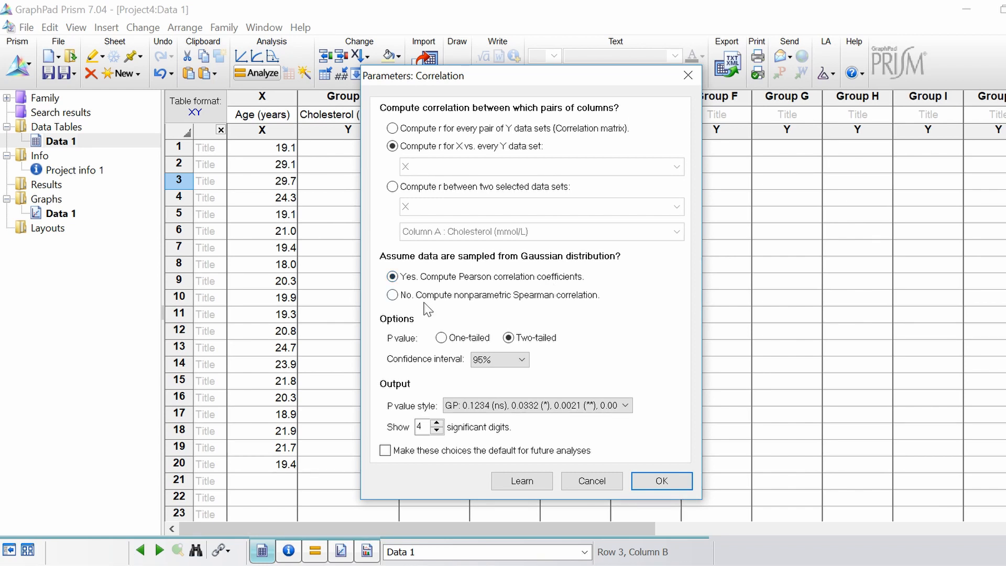
{"action": "left_click", "coordinate": [392, 295]}
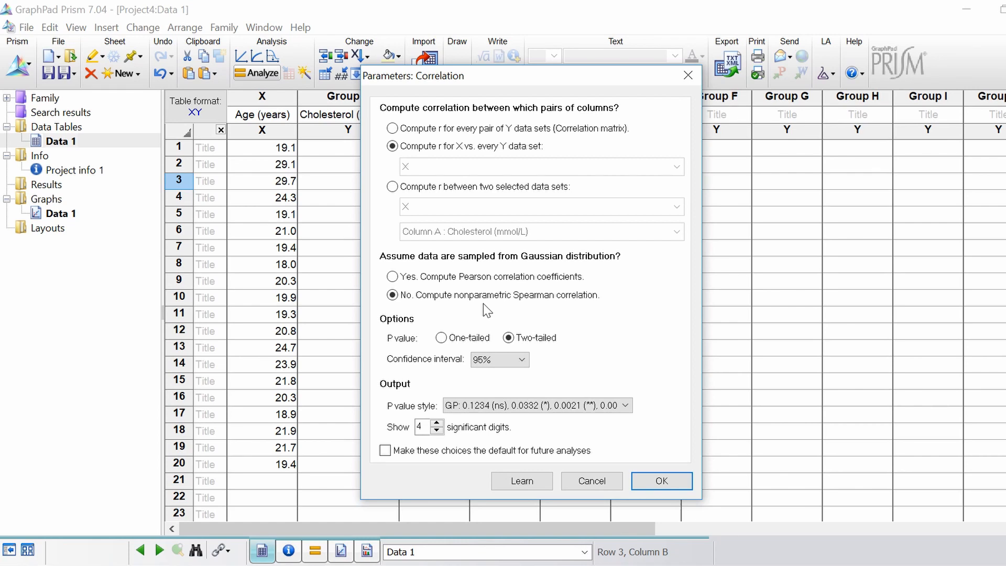
{"action": "left_click", "coordinate": [392, 277]}
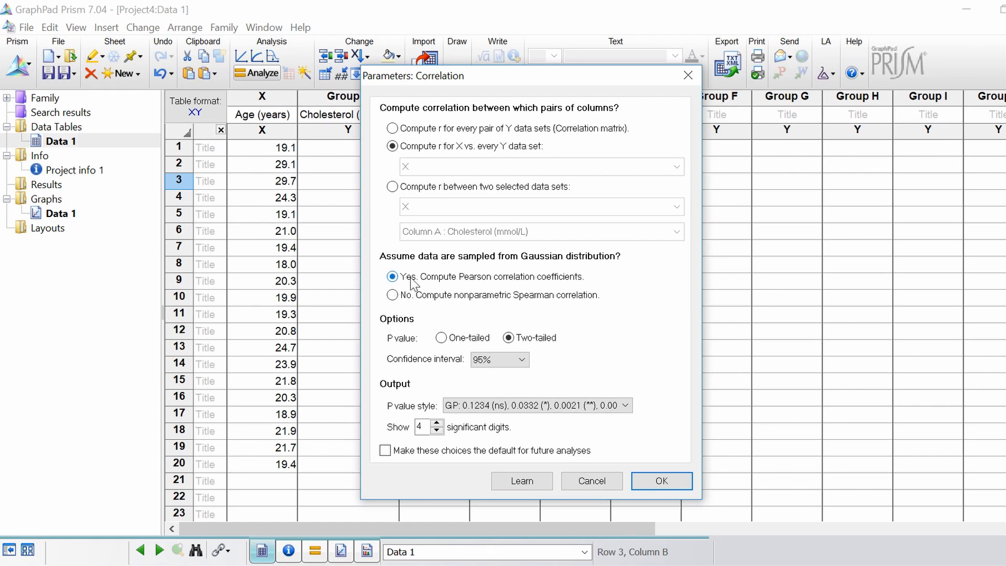
{"action": "mouse_move", "coordinate": [420, 348]}
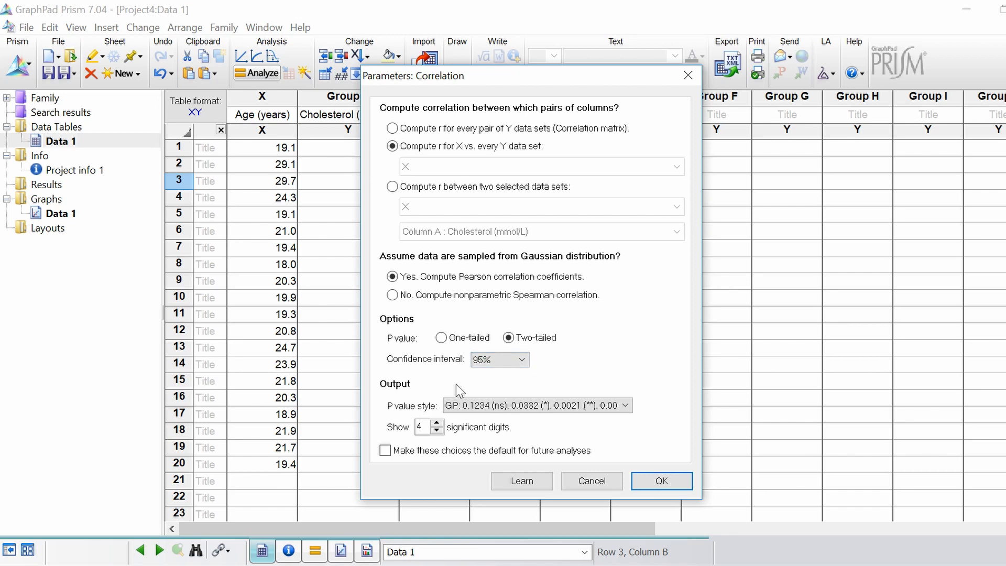
{"action": "left_click", "coordinate": [625, 406]}
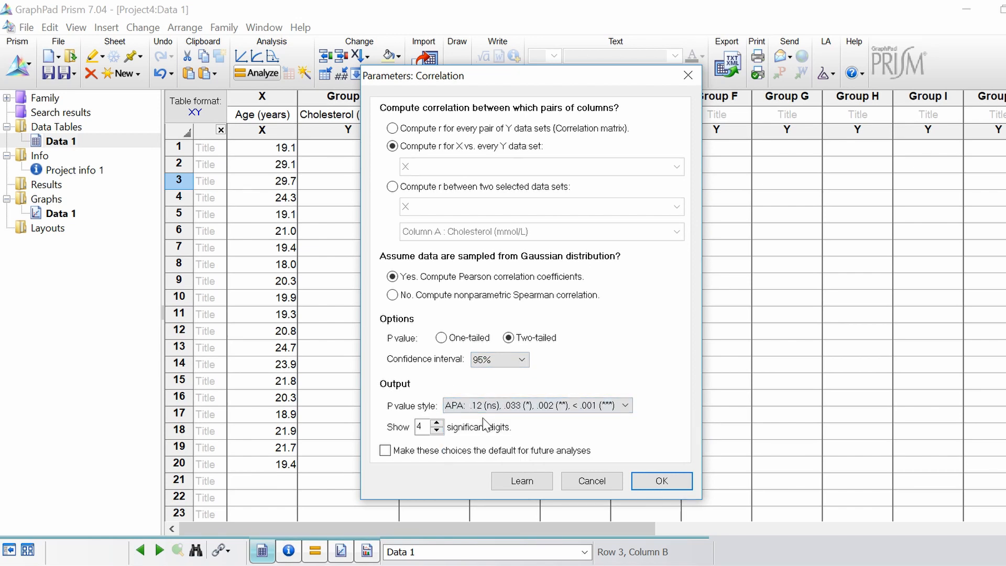
{"action": "mouse_move", "coordinate": [661, 481]}
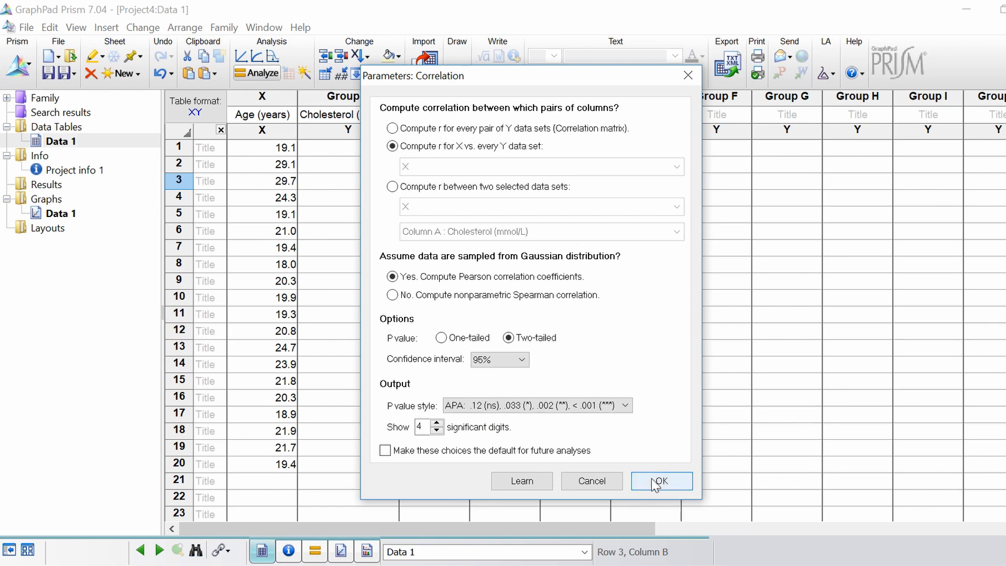
Run the correlation to get r 0.4015, R squared 0.1612, two-tailed P .079
{"action": "left_click", "coordinate": [662, 481]}
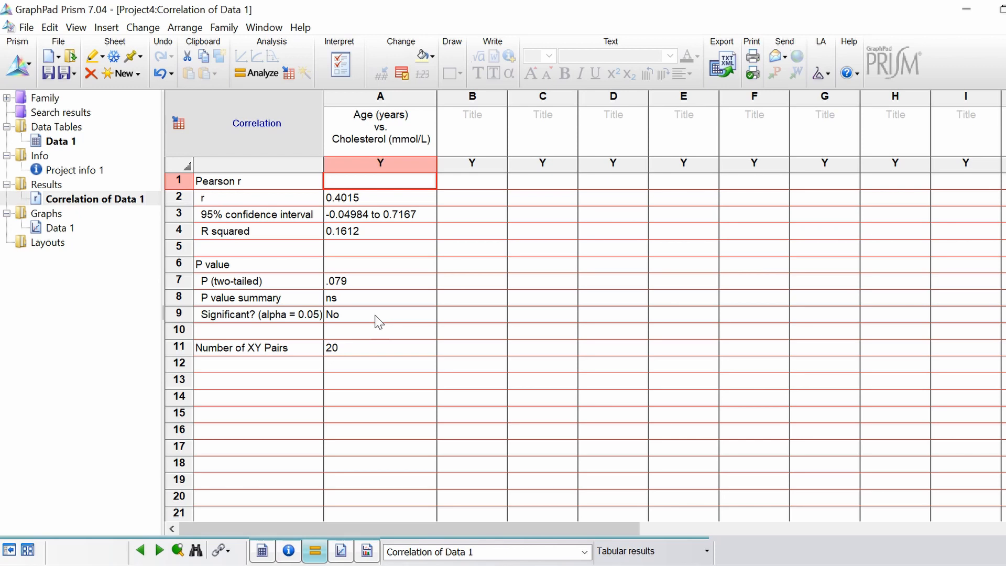
{"action": "mouse_move", "coordinate": [388, 142]}
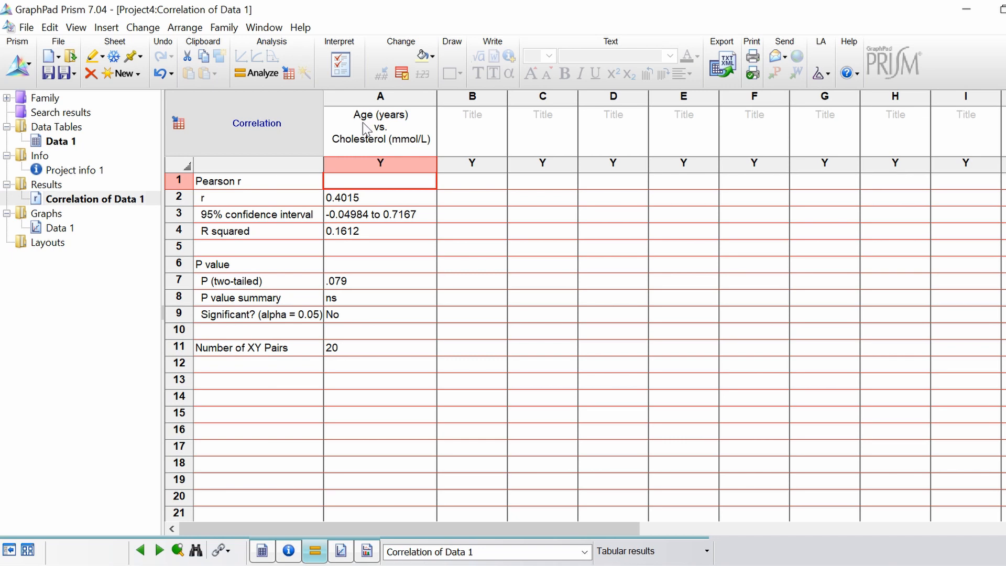
{"action": "mouse_move", "coordinate": [363, 148]}
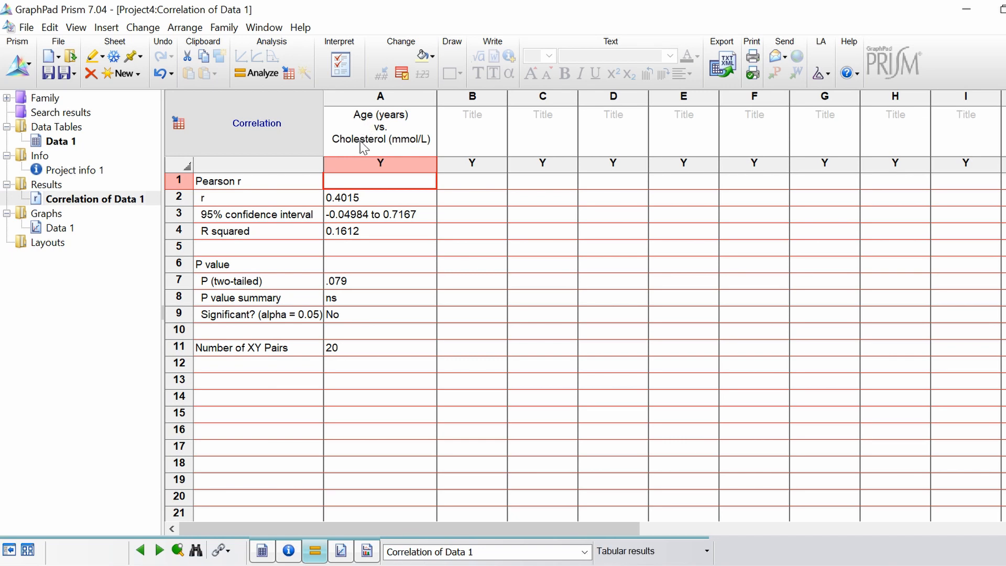
{"action": "mouse_move", "coordinate": [288, 184]}
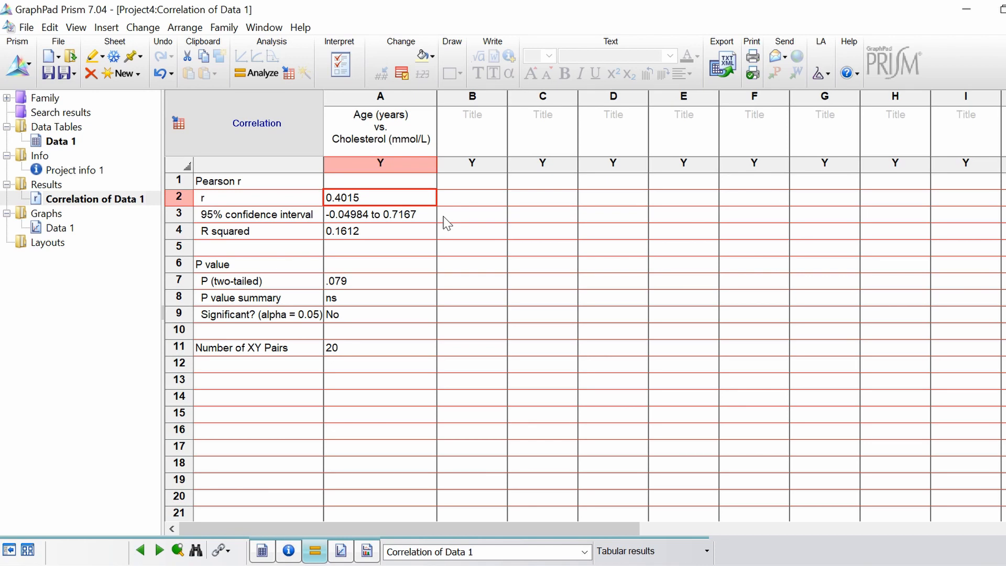
{"action": "left_click", "coordinate": [379, 214]}
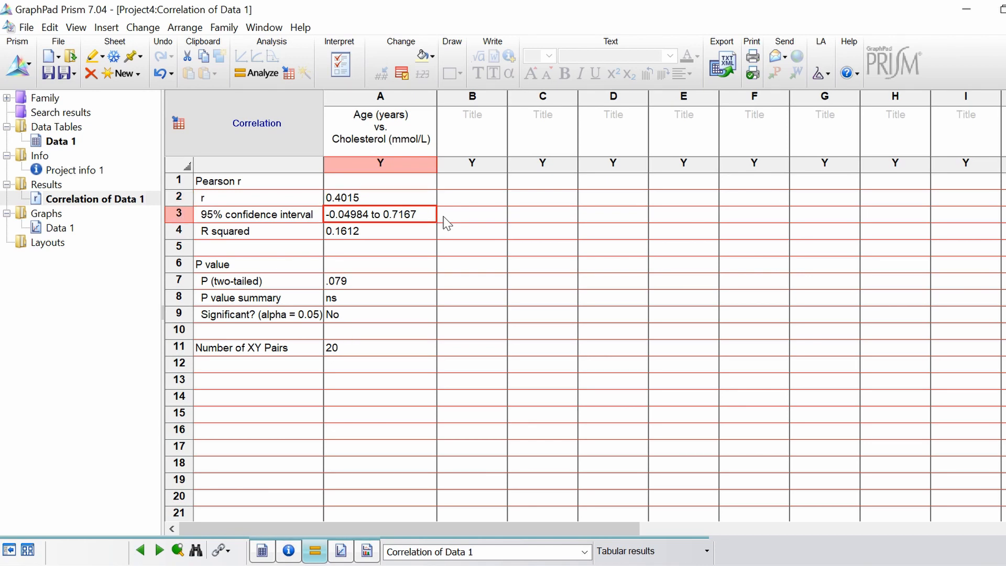
{"action": "left_click", "coordinate": [379, 231]}
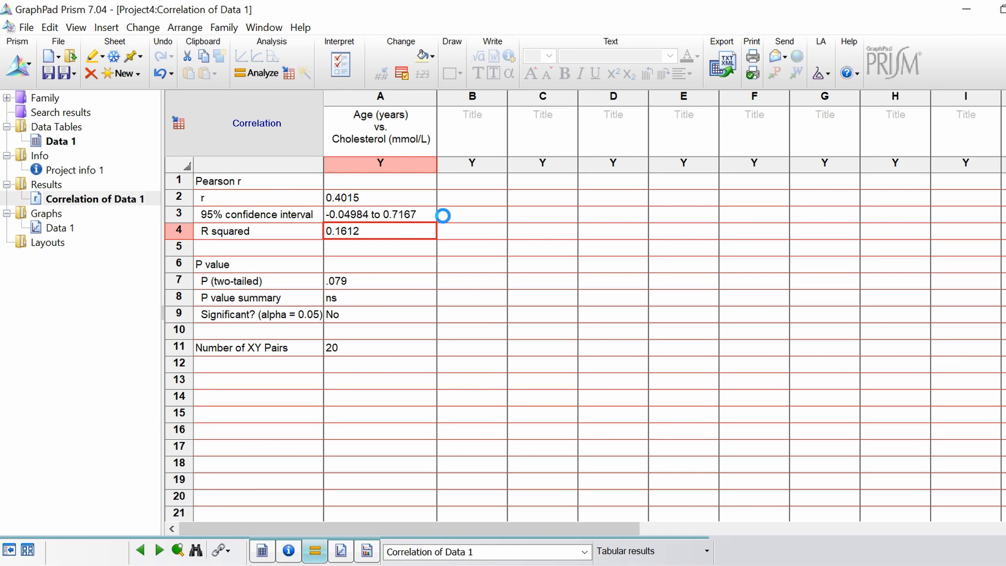
{"action": "mouse_move", "coordinate": [445, 223]}
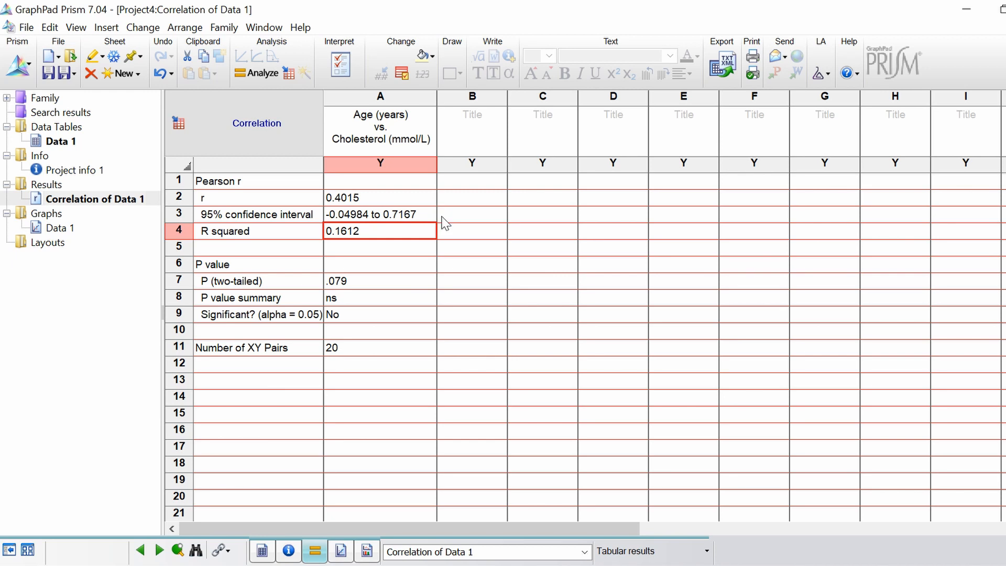
{"action": "mouse_move", "coordinate": [345, 244]}
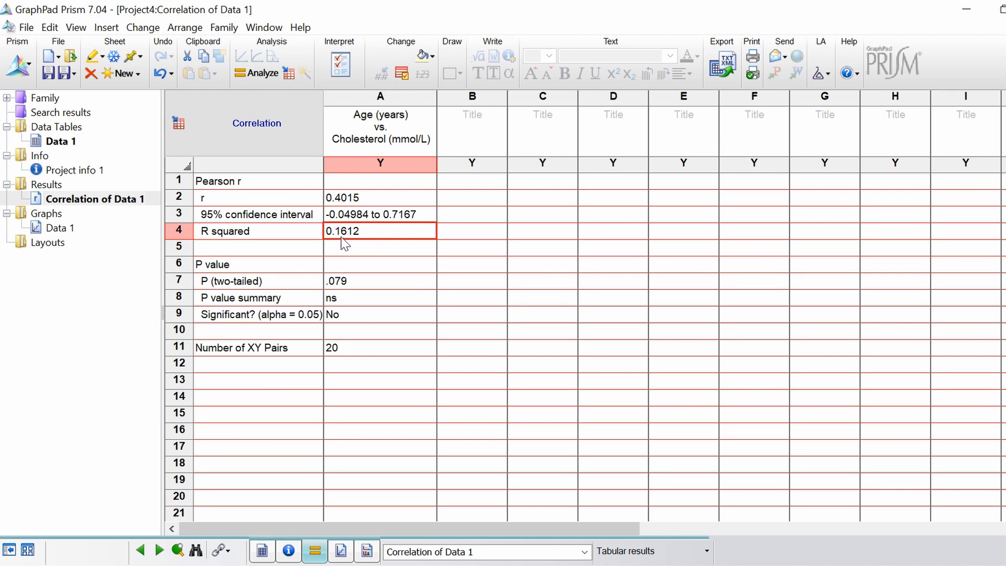
{"action": "mouse_move", "coordinate": [350, 250]}
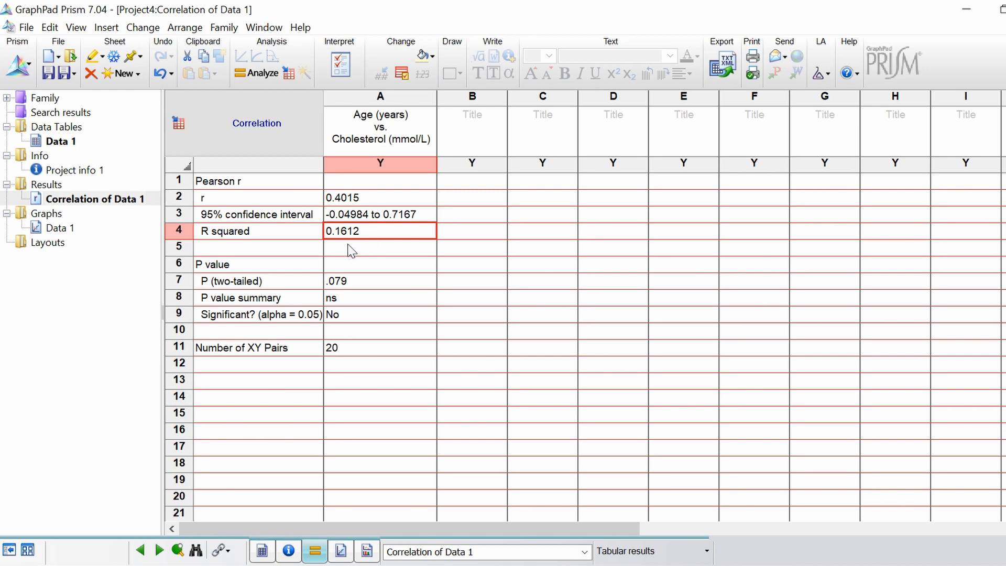
{"action": "mouse_move", "coordinate": [375, 124]}
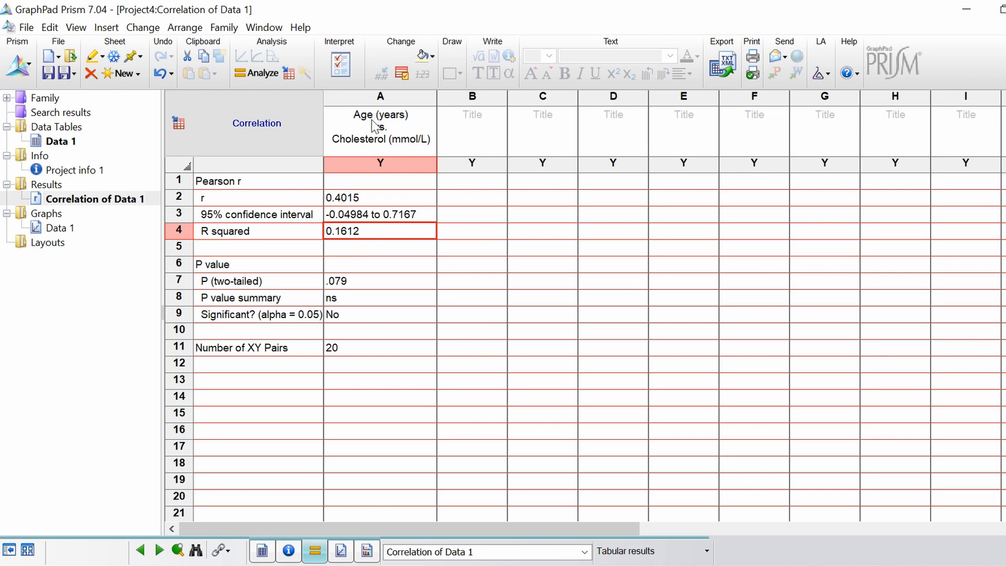
{"action": "mouse_move", "coordinate": [362, 151]}
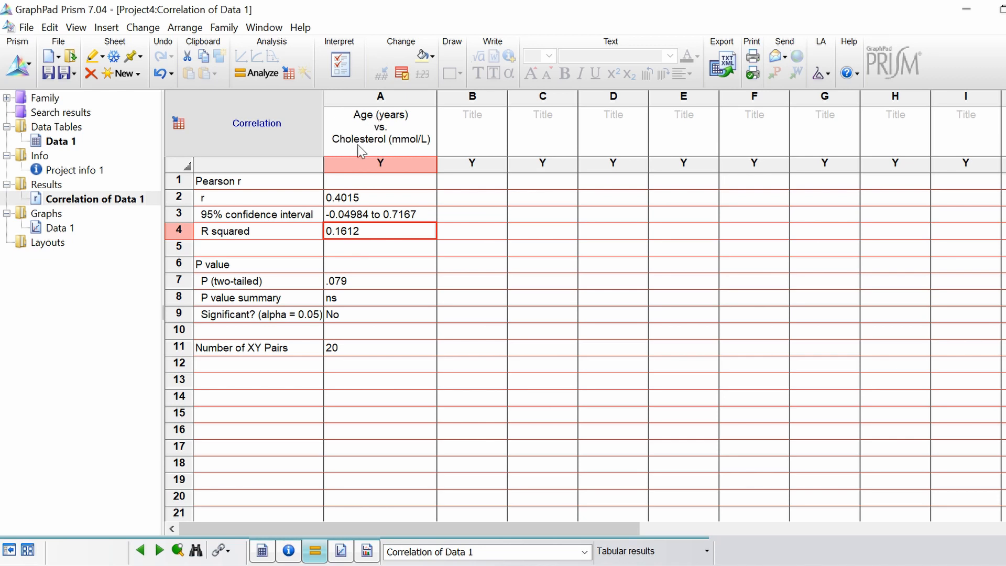
{"action": "mouse_move", "coordinate": [378, 216]}
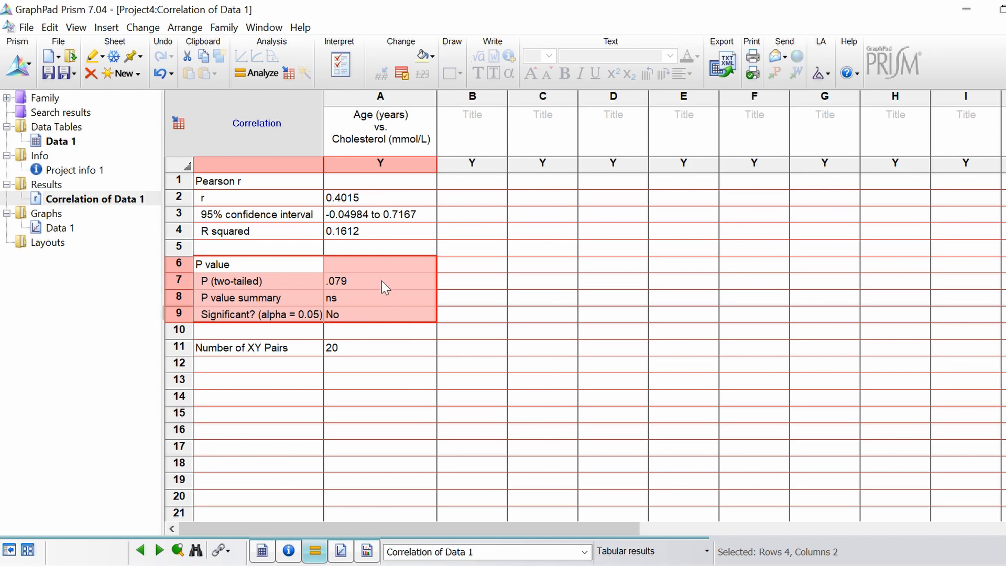
{"action": "left_click", "coordinate": [380, 281]}
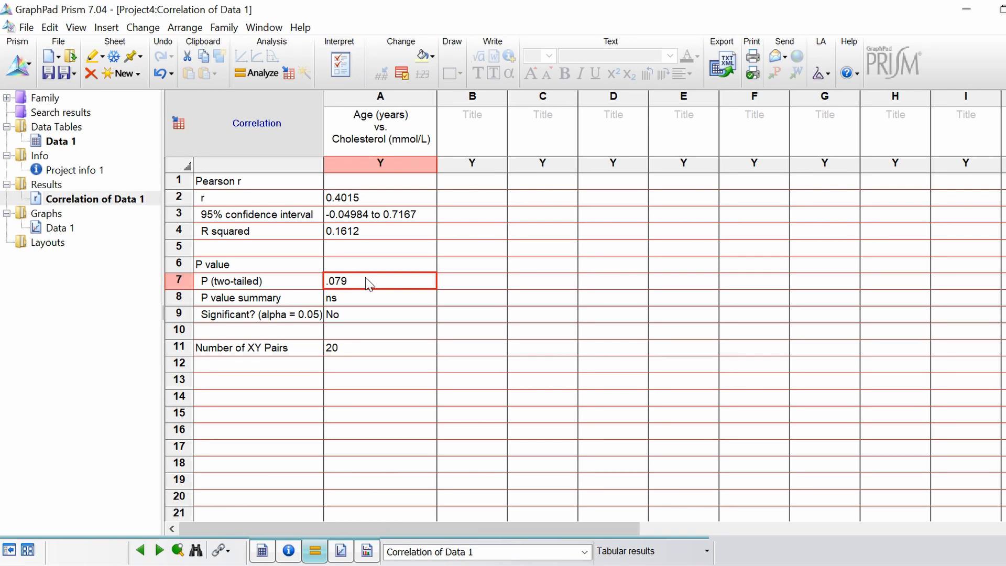
{"action": "left_click", "coordinate": [378, 297]}
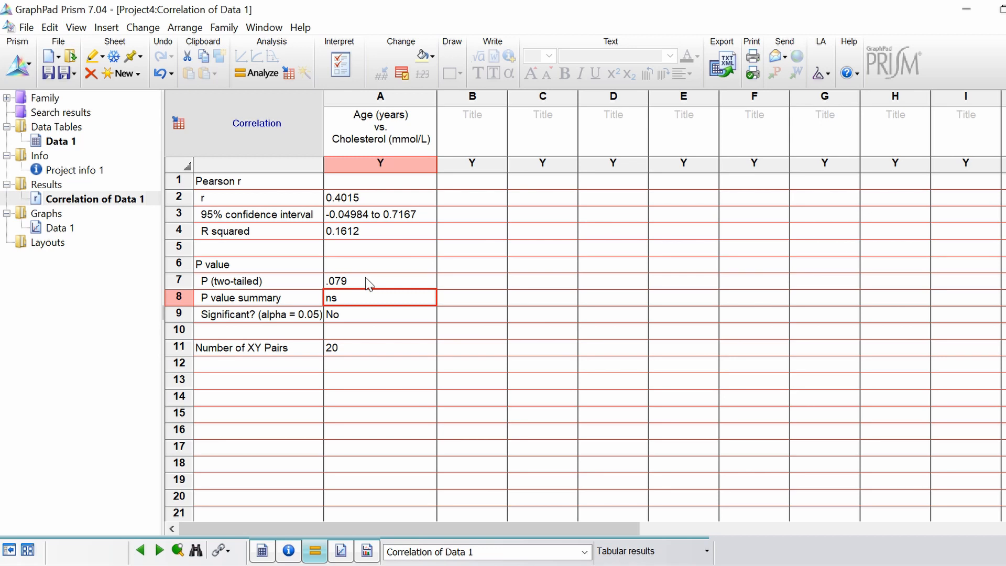
{"action": "left_click", "coordinate": [378, 314]}
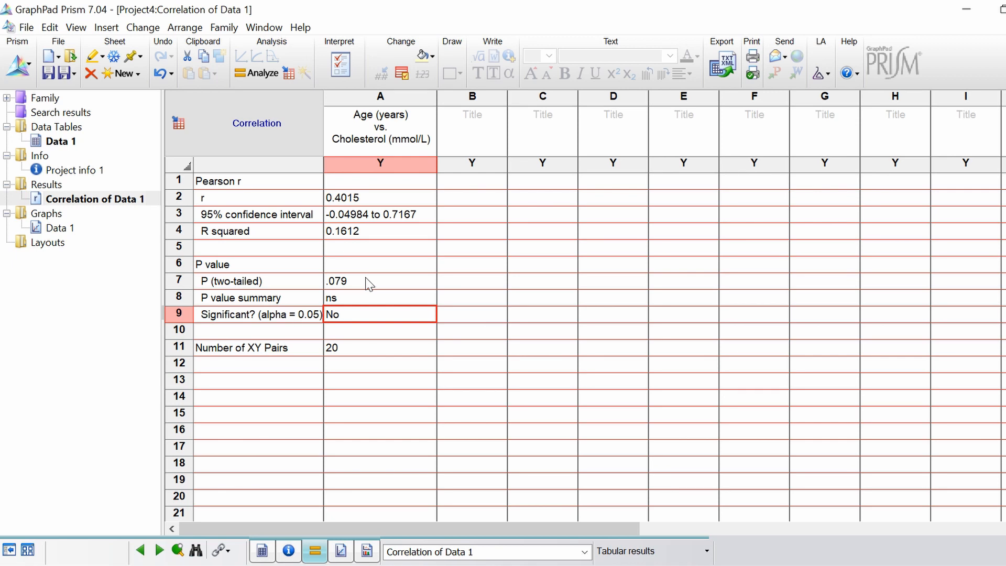
{"action": "left_click", "coordinate": [380, 347]}
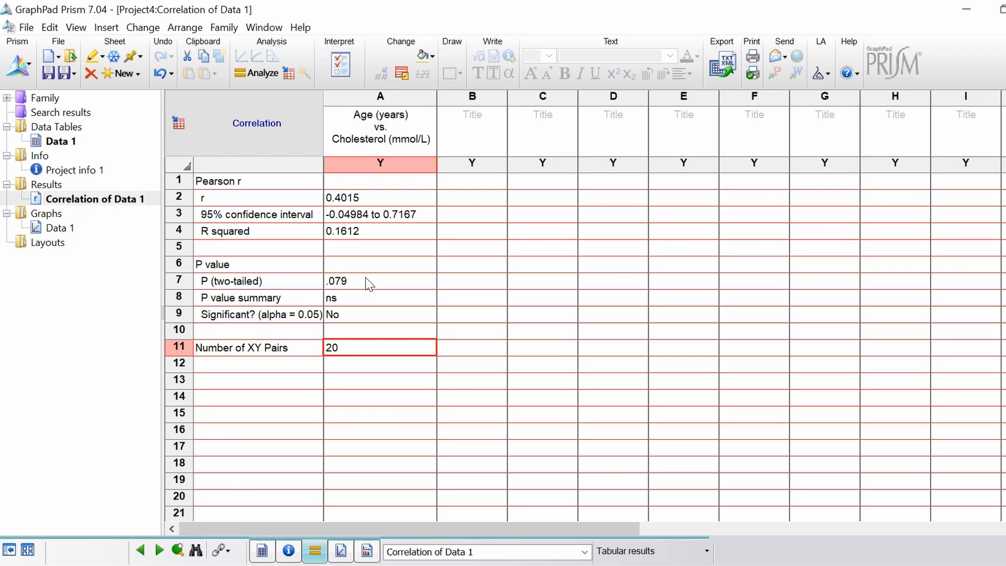
{"action": "left_click", "coordinate": [470, 281]}
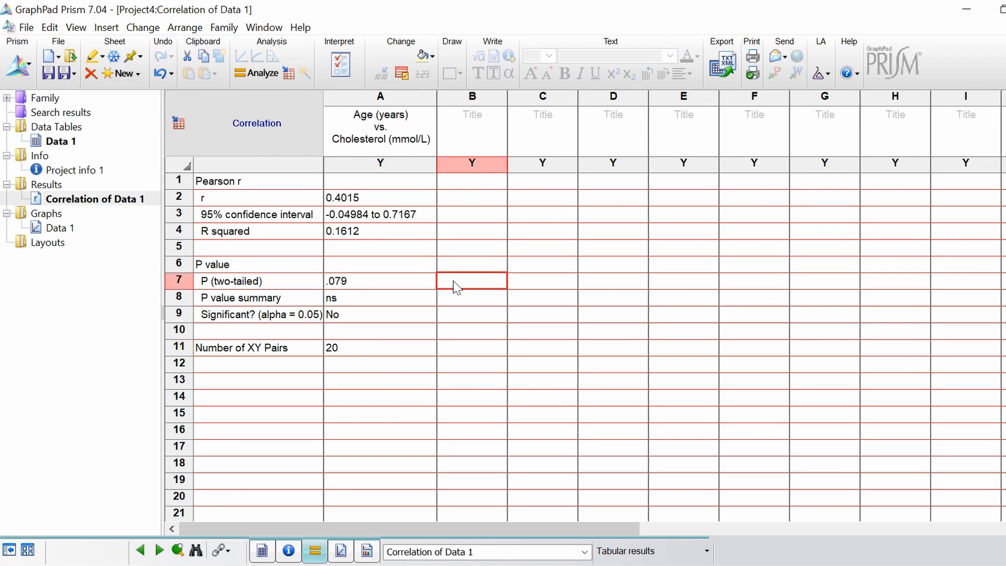